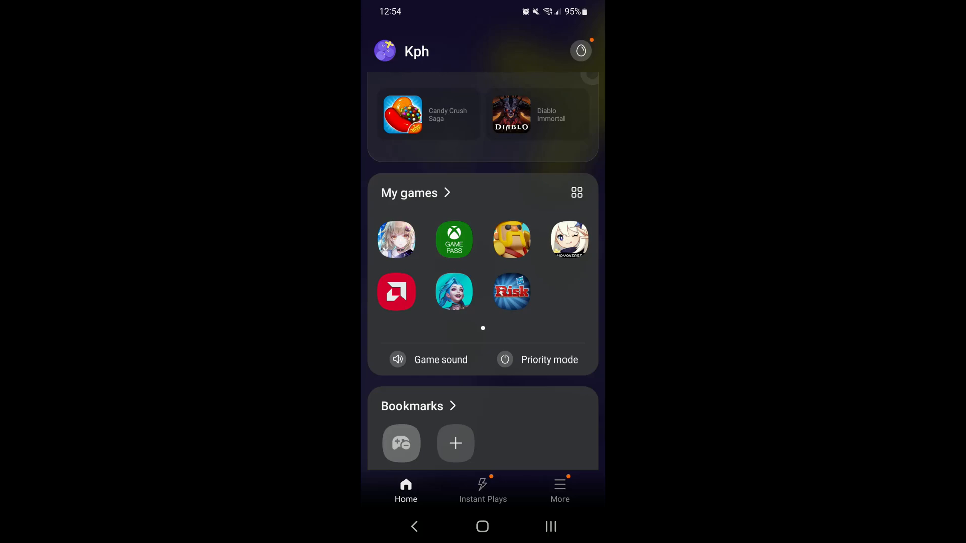
Open the More menu at the bottom of the Game Launcher home screen.
click(559, 486)
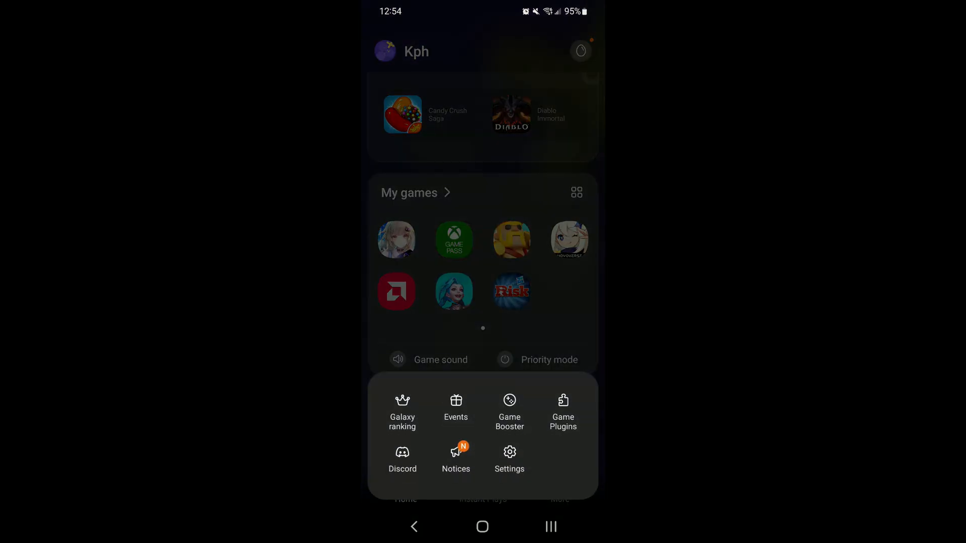
Open a game's Priority mode settings from Game Plugins.
click(562, 411)
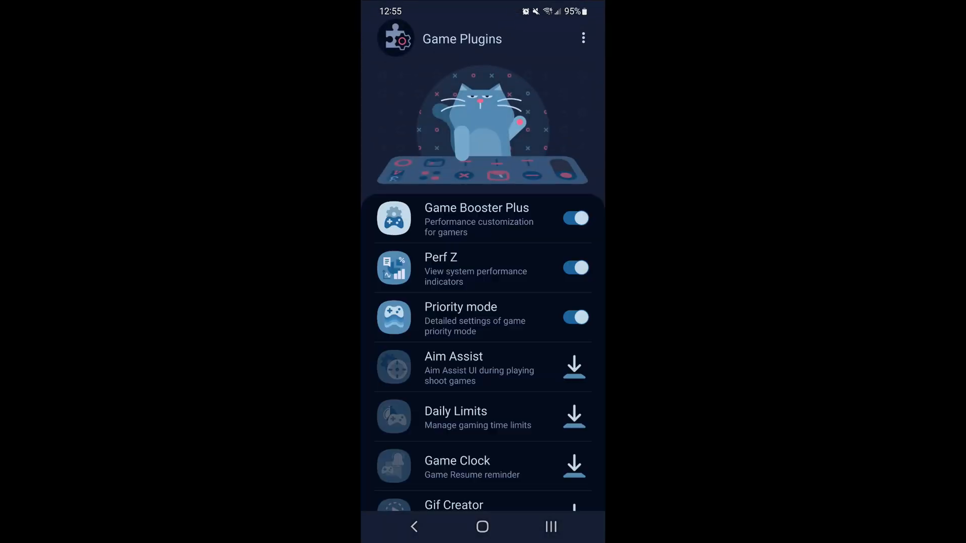
click(461, 319)
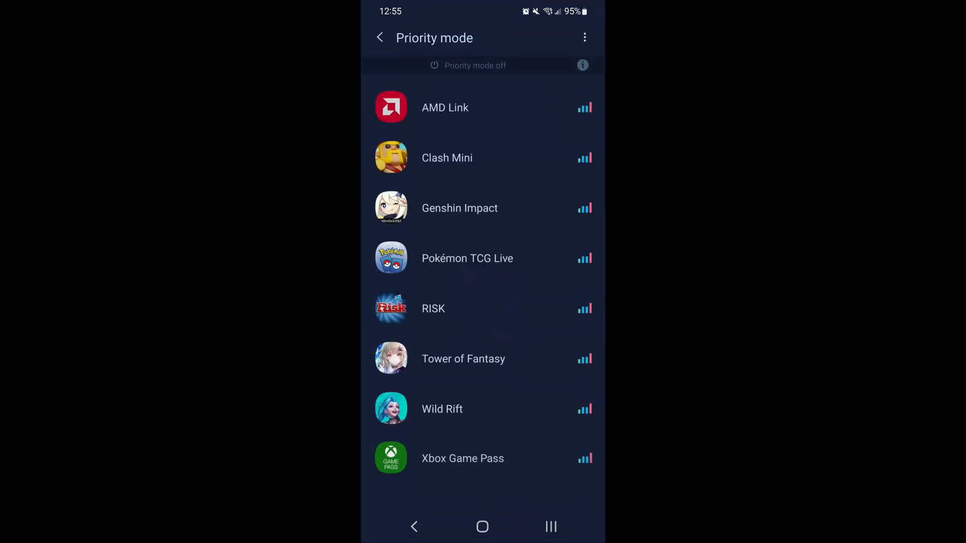
click(463, 359)
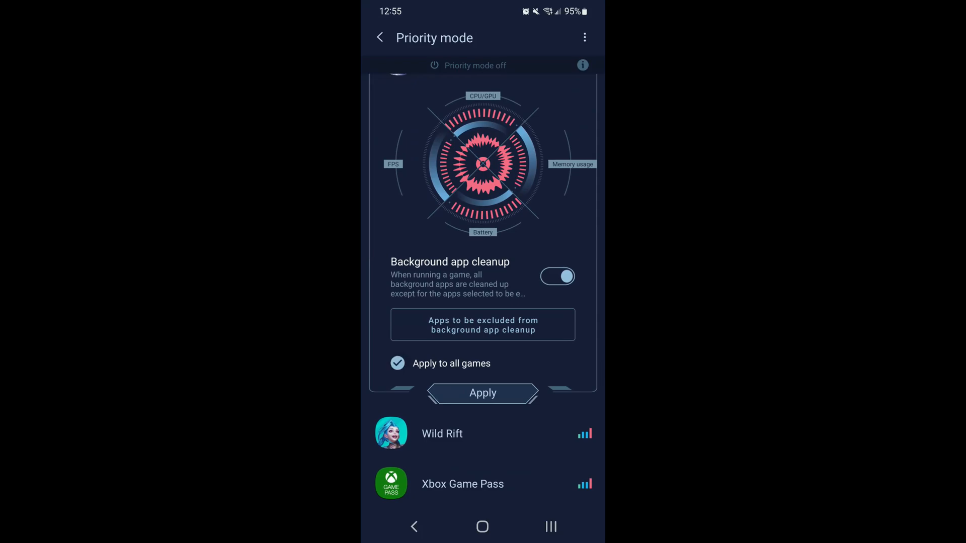
Apply priority mode with background app cleanup to all games, then return to plugins.
click(483, 393)
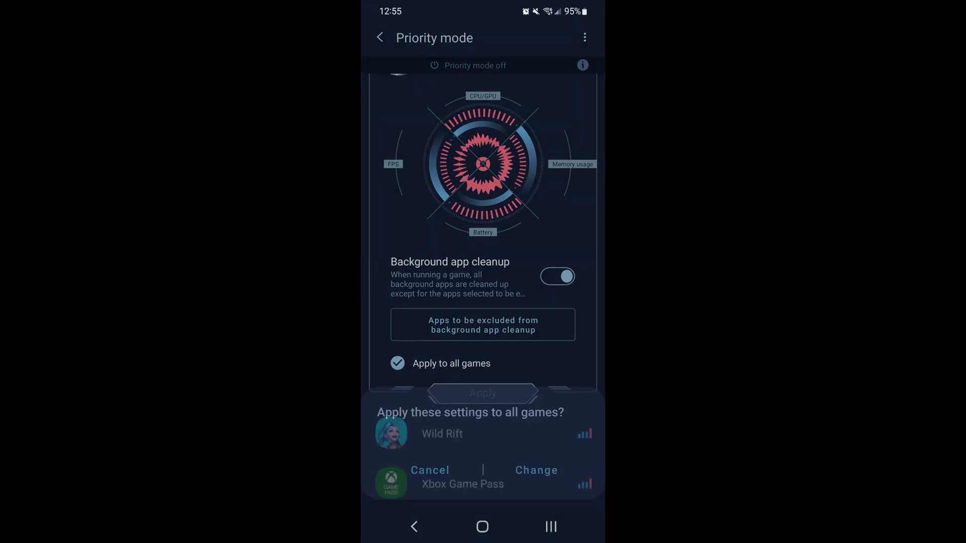
click(482, 393)
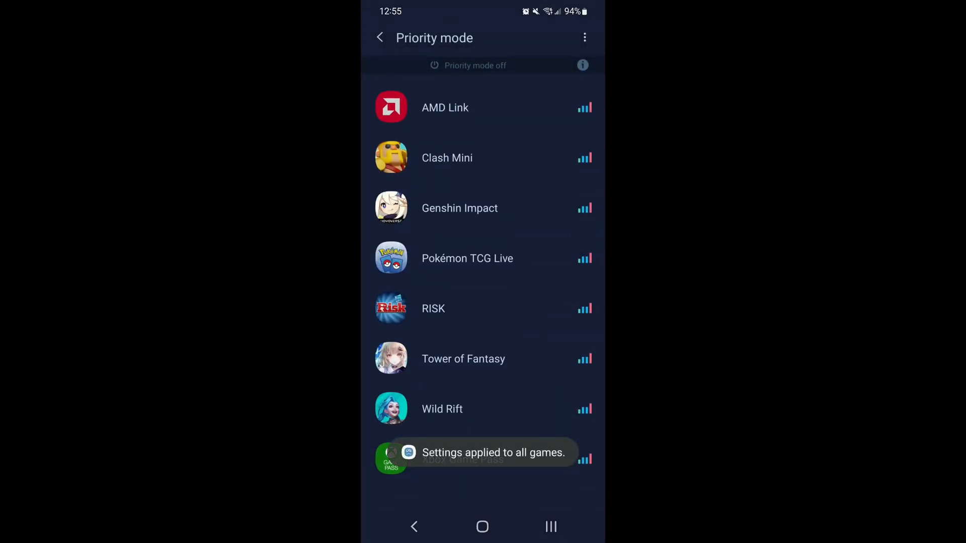
click(379, 38)
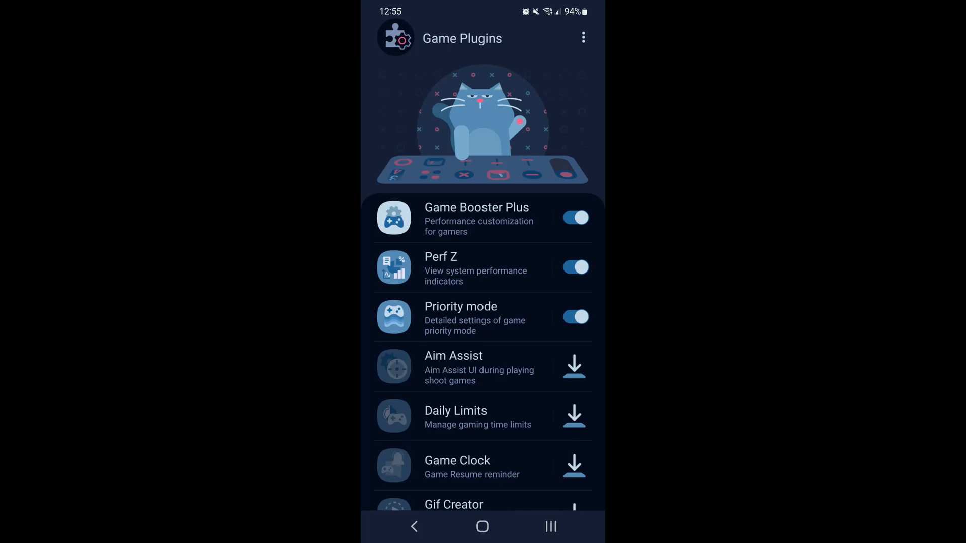
Open Tower of Fantasy's Custom display settings with HD resolution and 90 FPS.
click(415, 528)
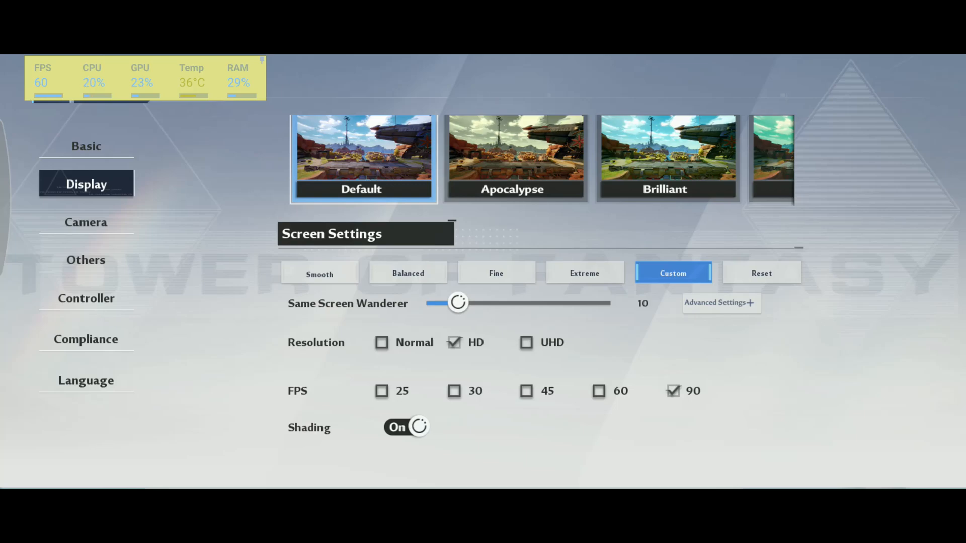
Expand Advanced Settings to show texture, material quality and vegetation detail options.
click(720, 303)
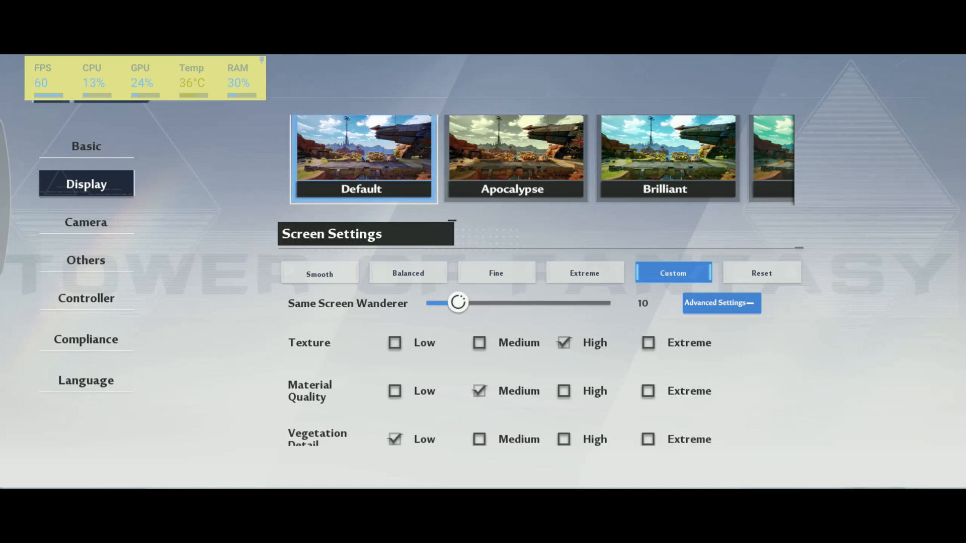
Review view distance (Medium) and post production (Low), then collapse Advanced Settings.
scroll(down, 3)
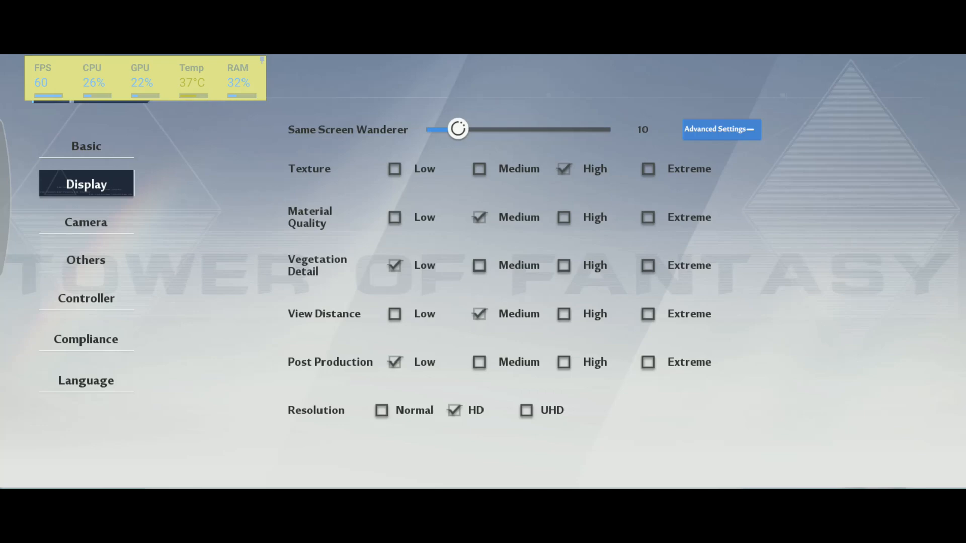
click(721, 129)
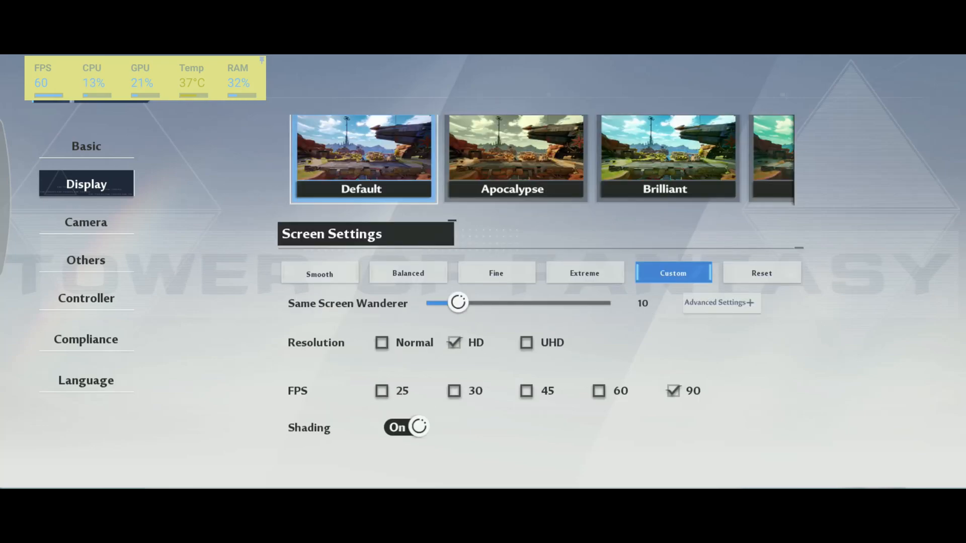